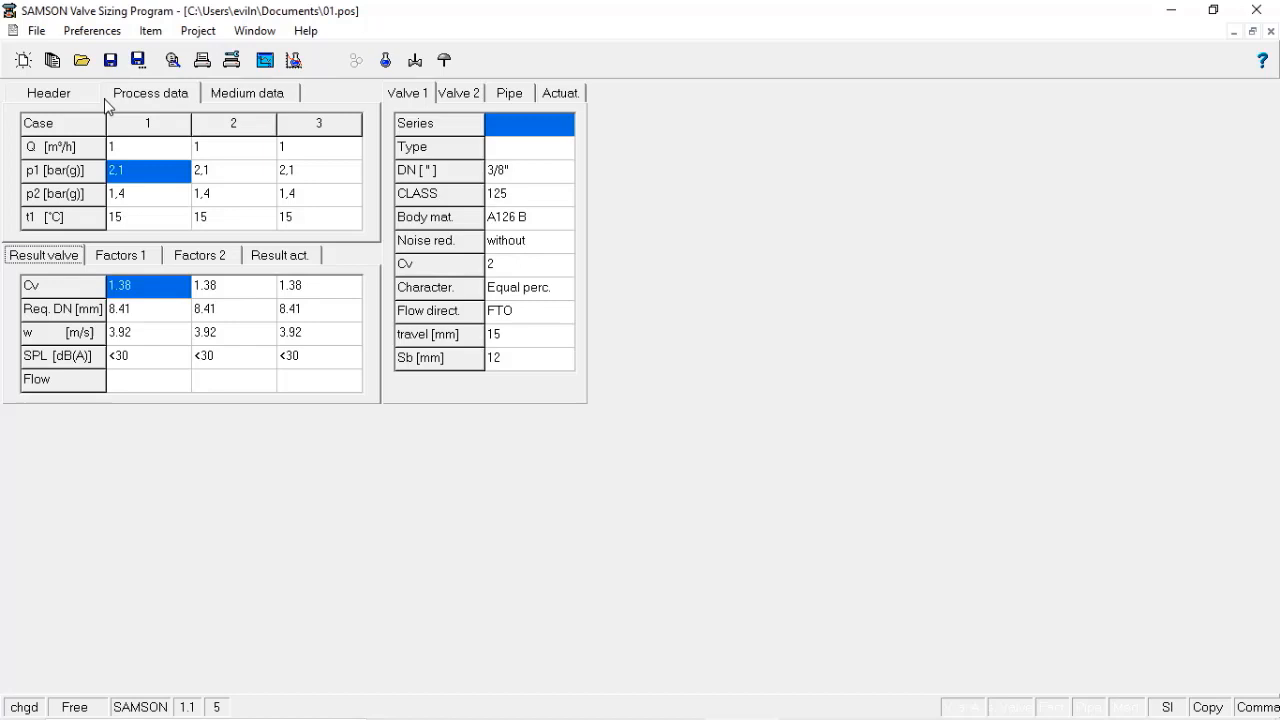
mouse_move(148, 184)
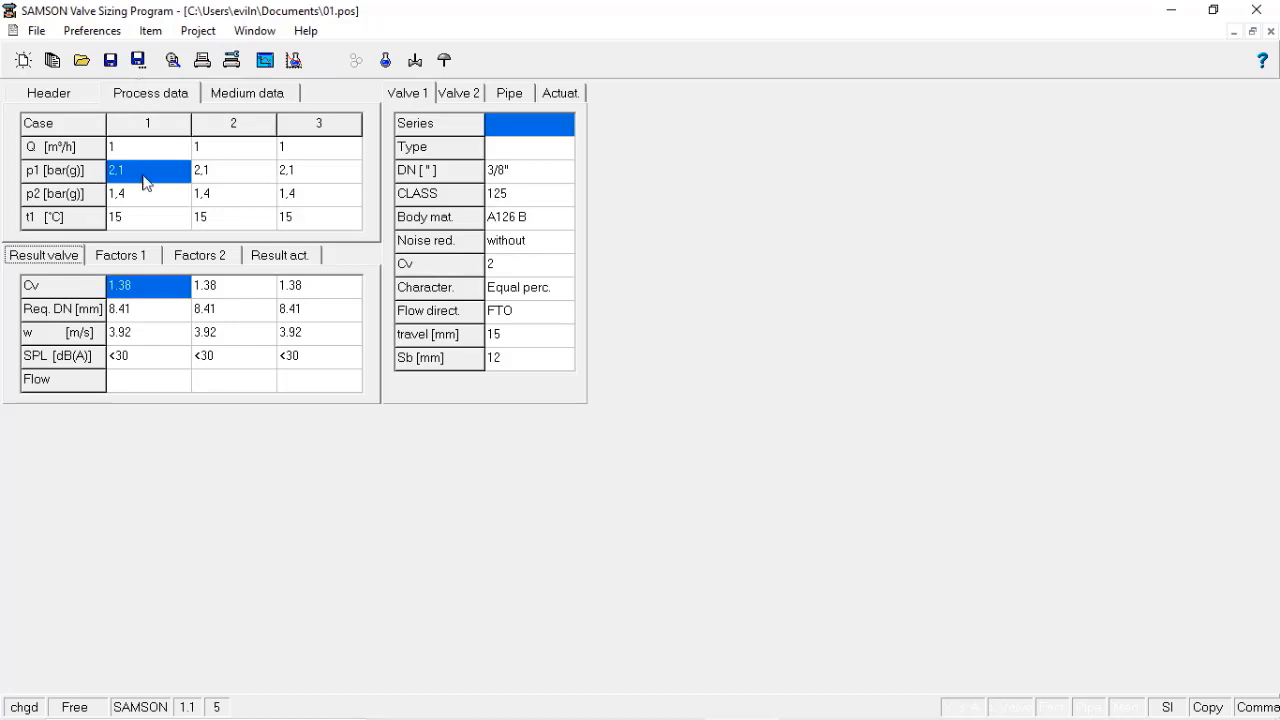
- Review medium properties and flow data, view the characteristic diagram, then show the header: LV100, water, globe valve, pneumatic actuator
click(246, 92)
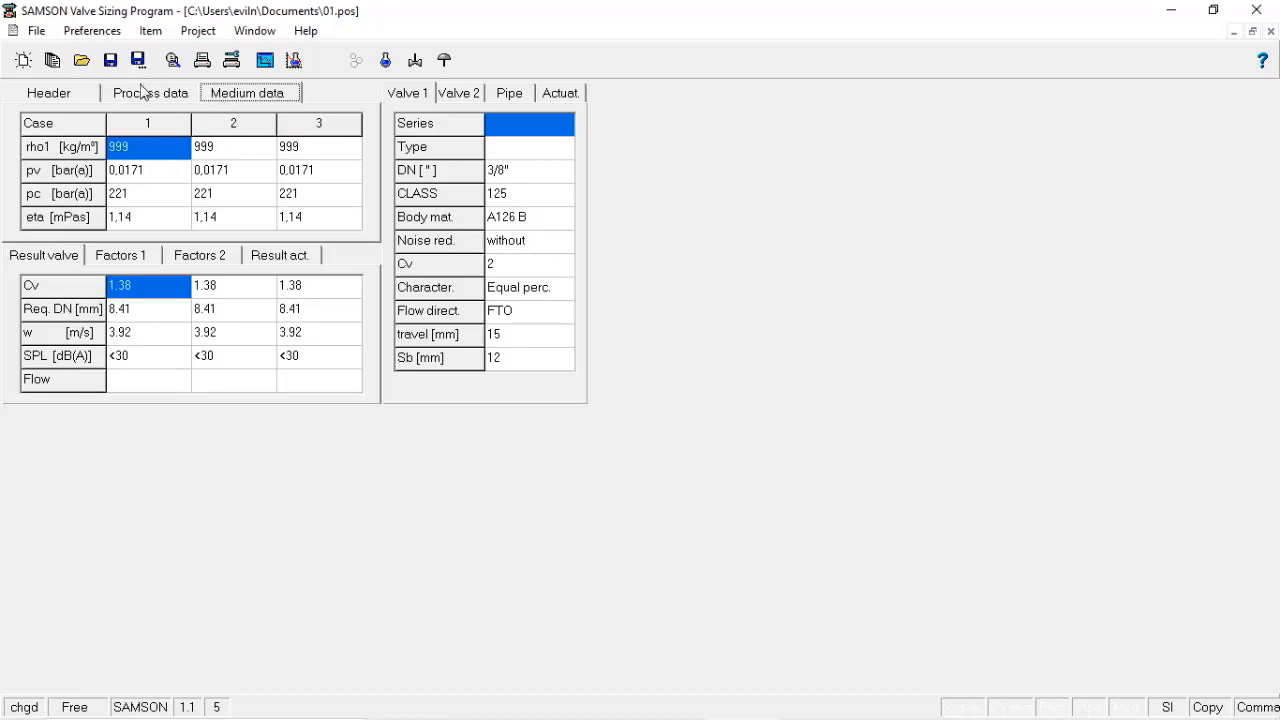
click(150, 92)
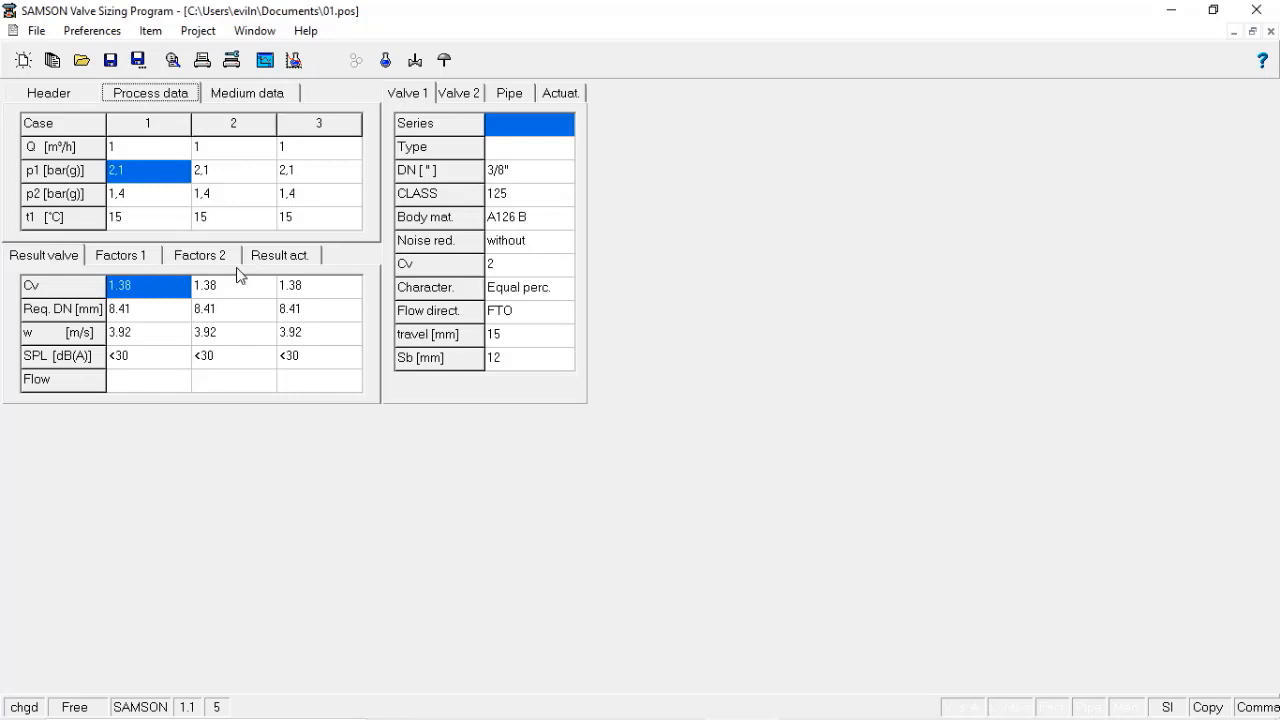
mouse_move(150, 308)
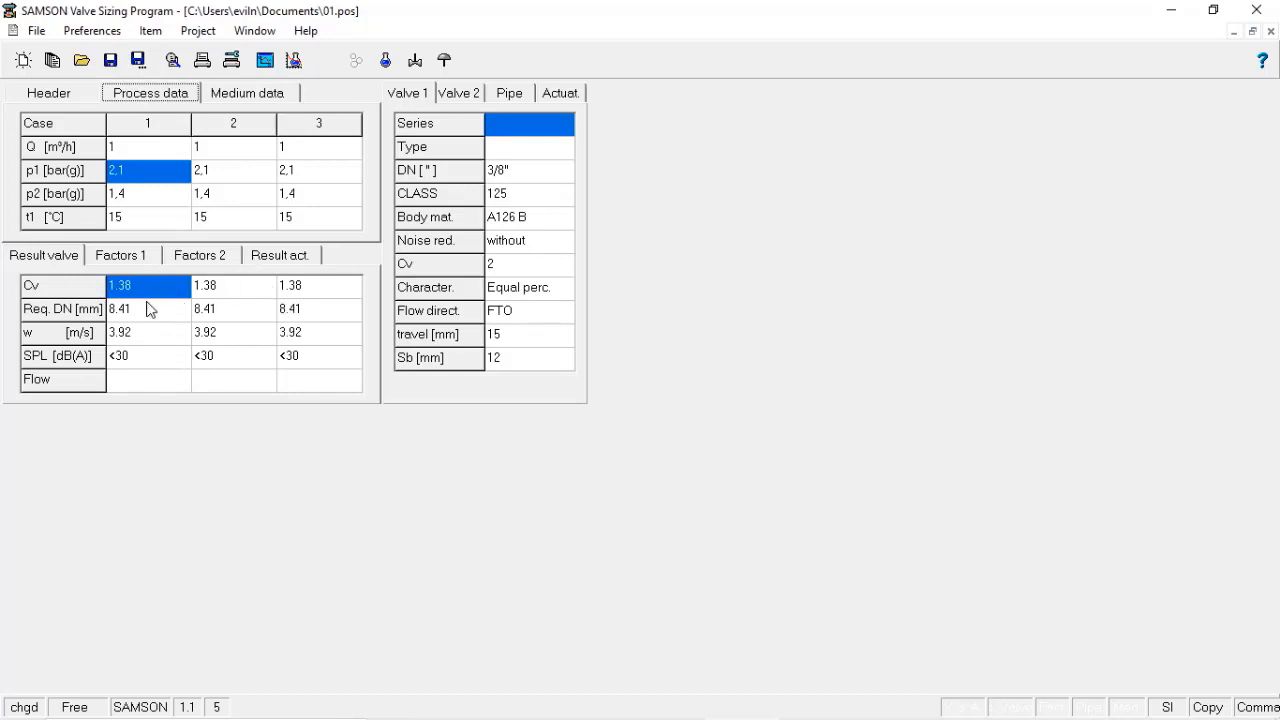
mouse_move(560, 94)
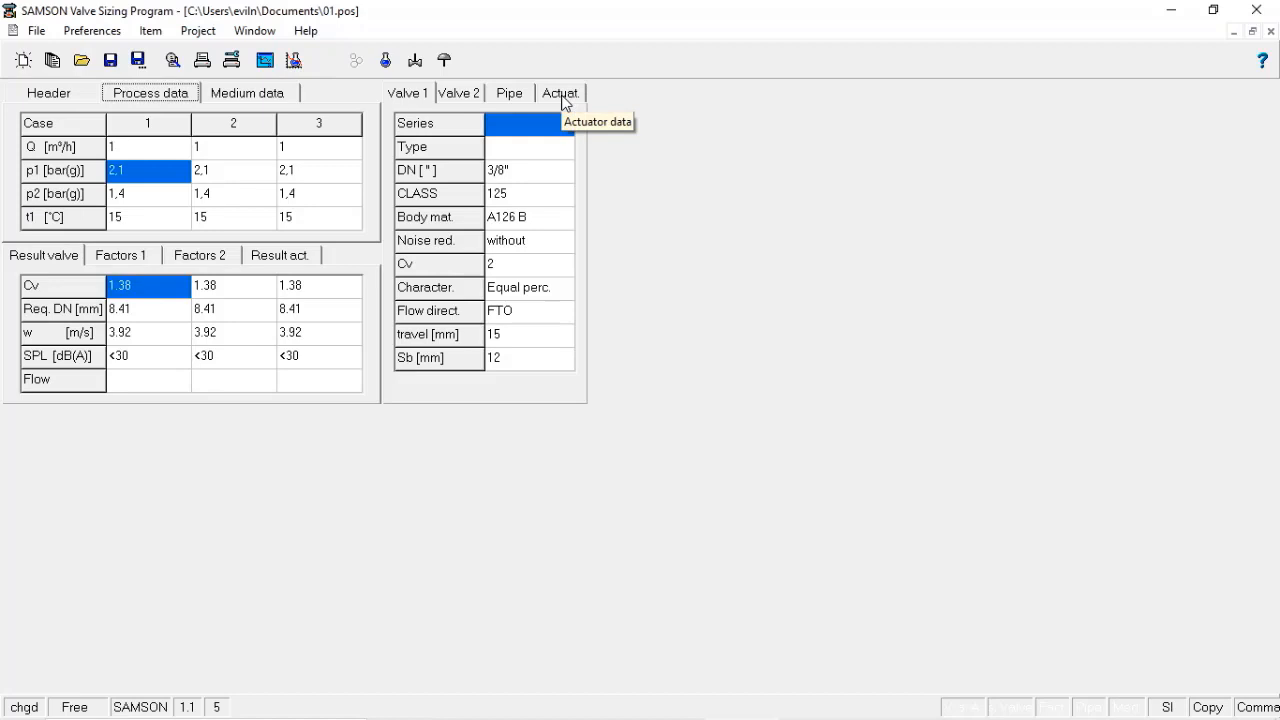
mouse_move(564, 292)
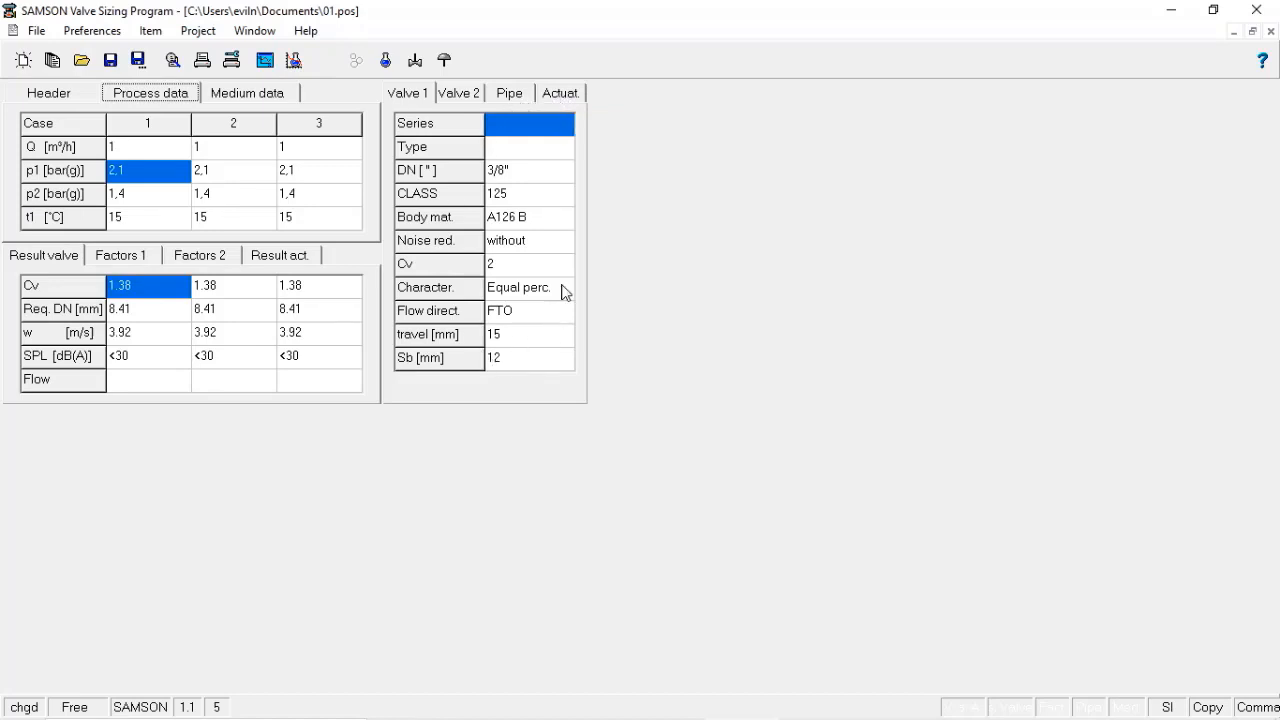
mouse_move(520, 150)
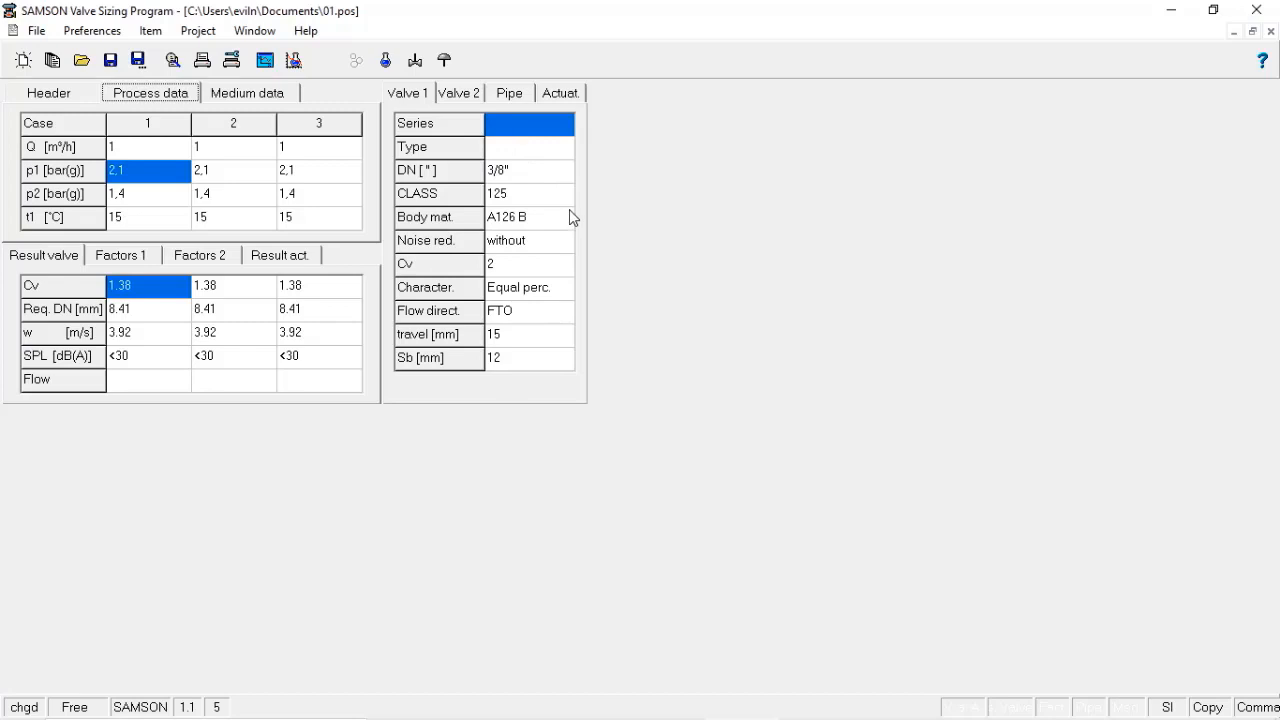
mouse_move(556, 210)
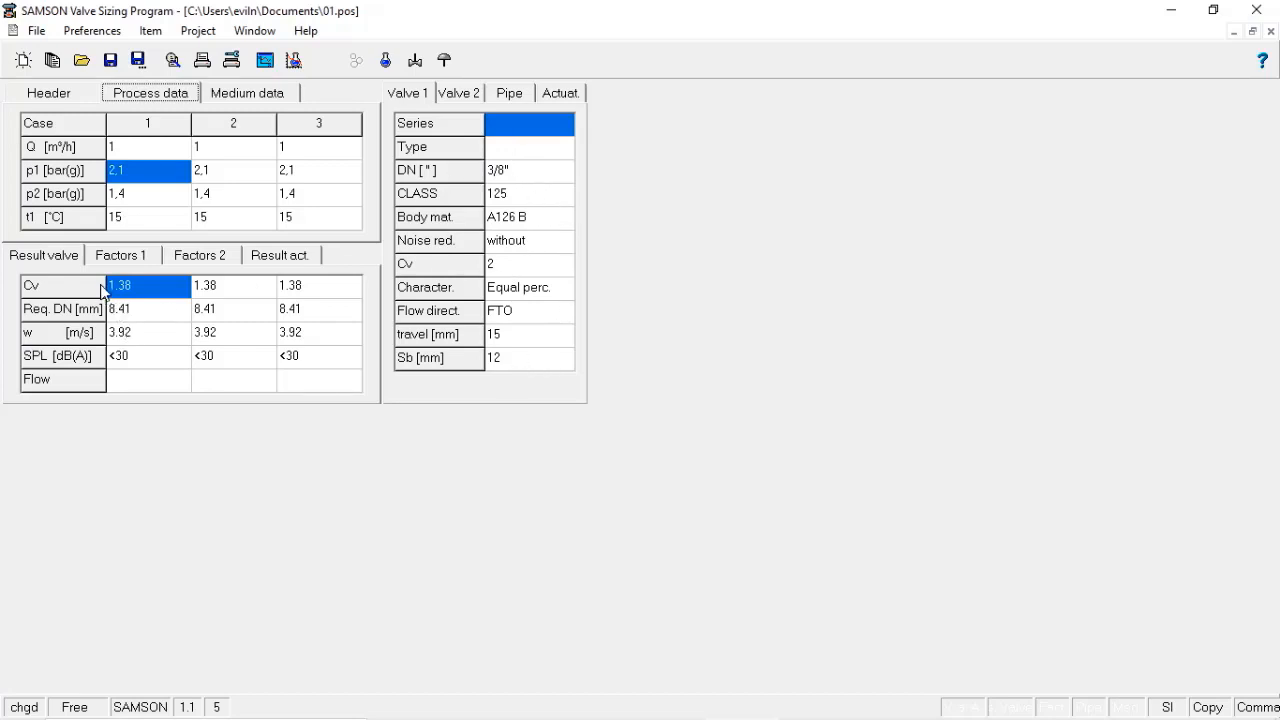
mouse_move(138, 286)
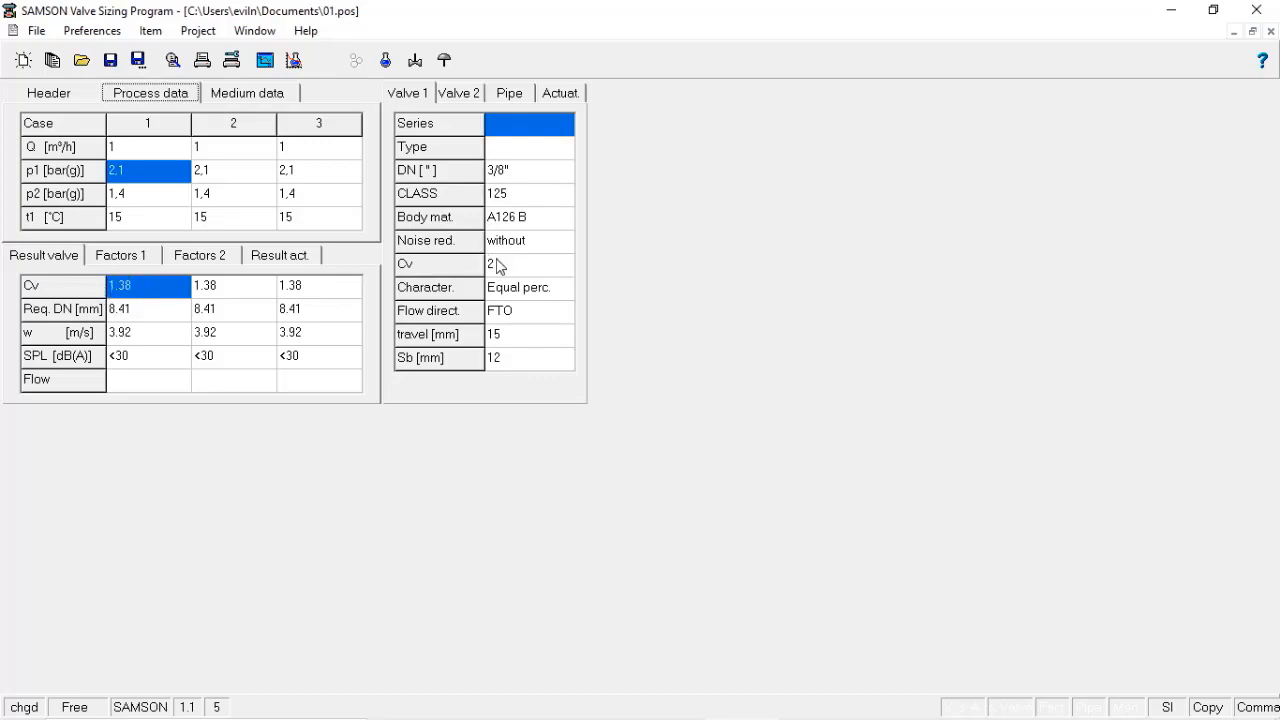
mouse_move(492, 284)
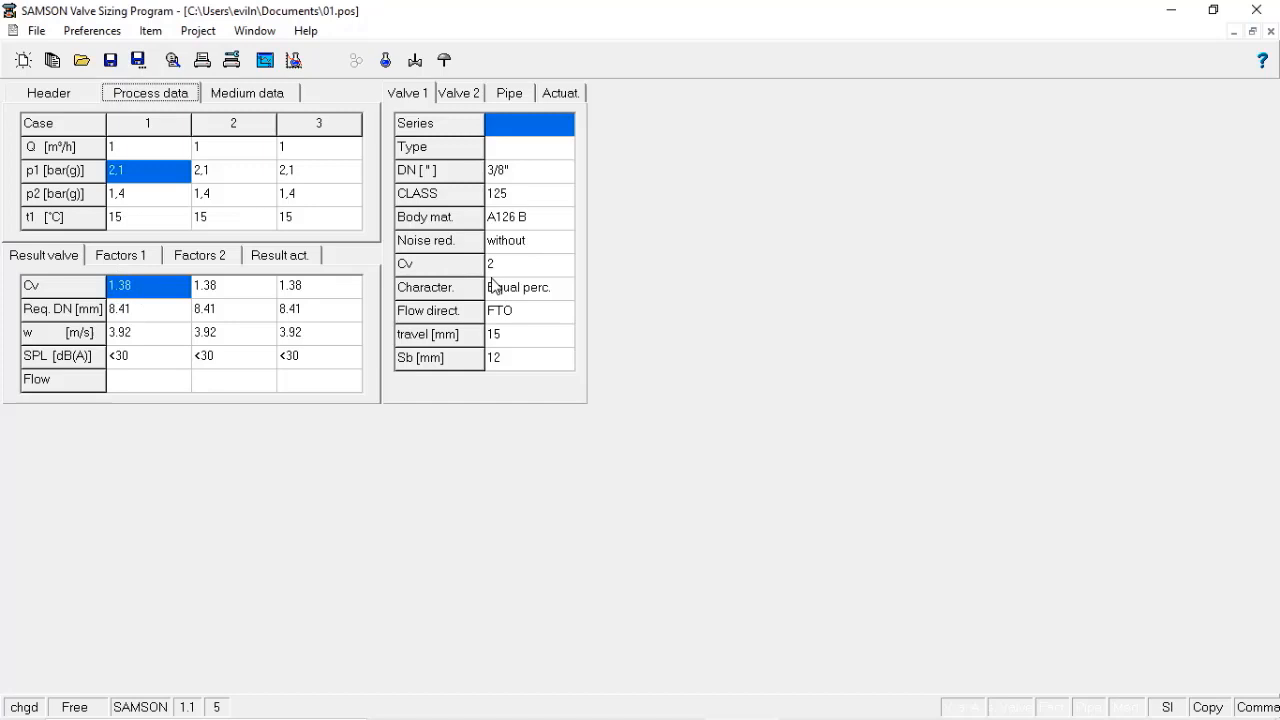
mouse_move(524, 284)
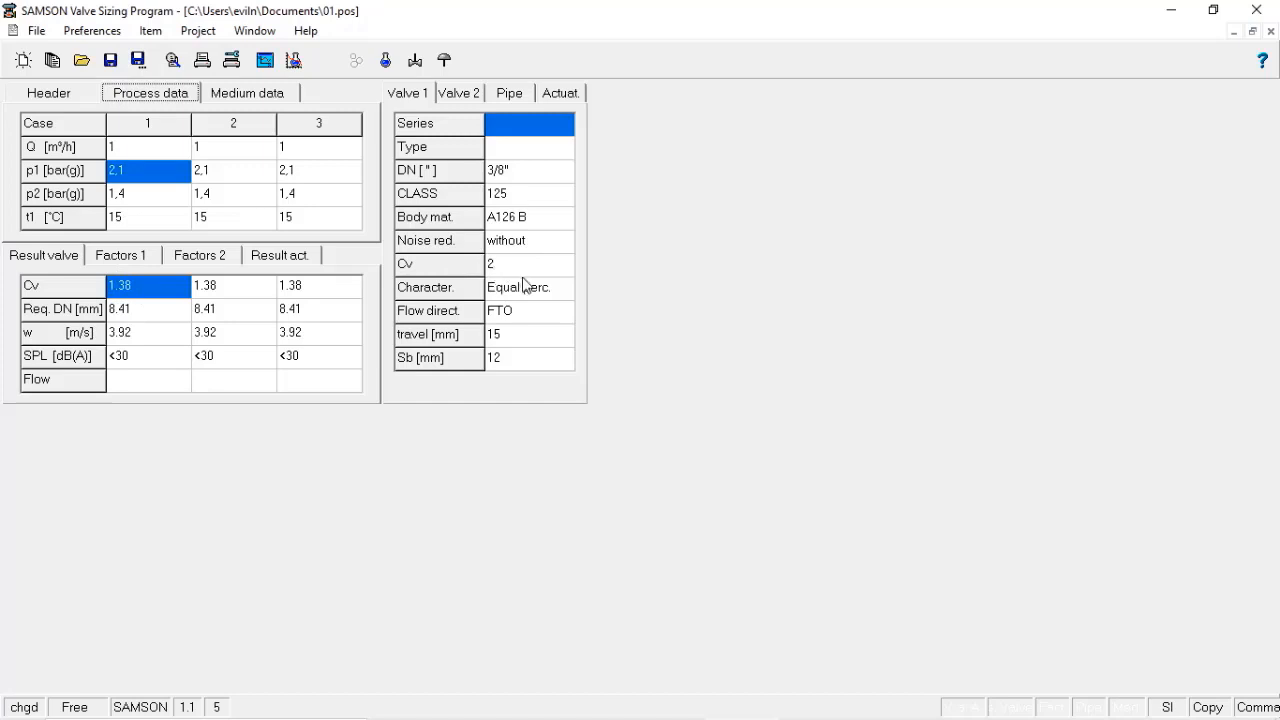
click(264, 60)
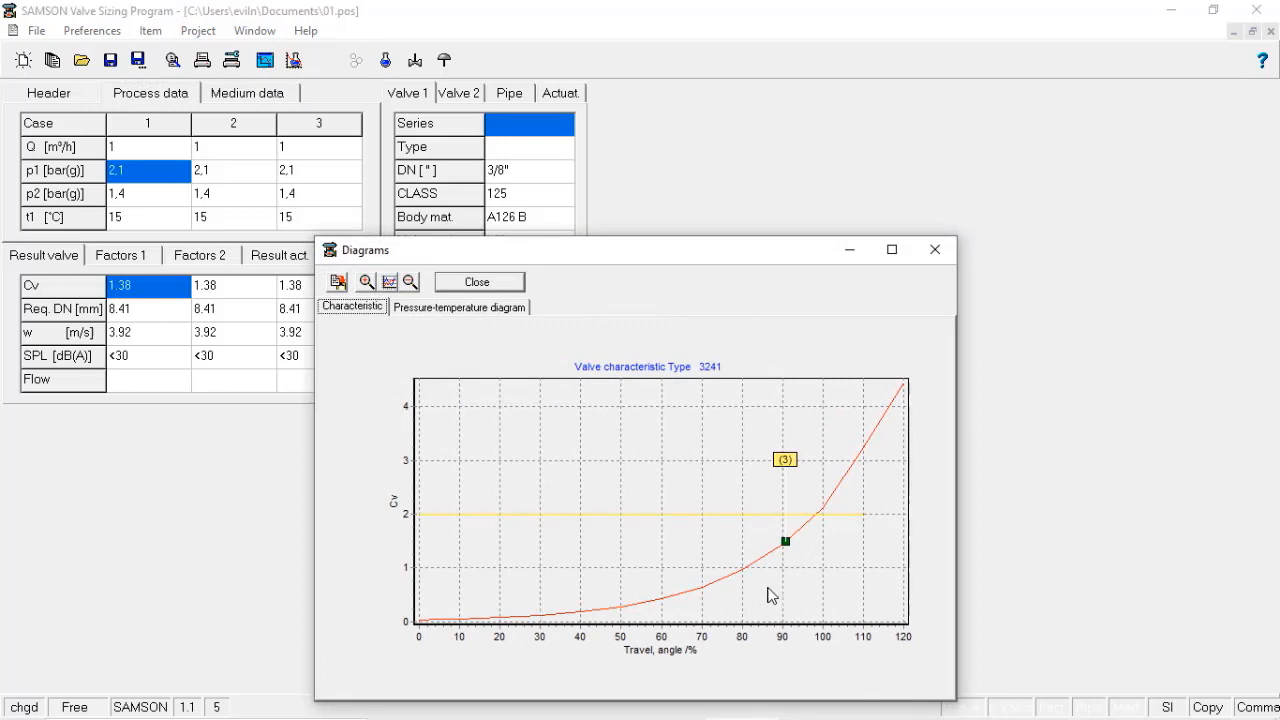
mouse_move(780, 560)
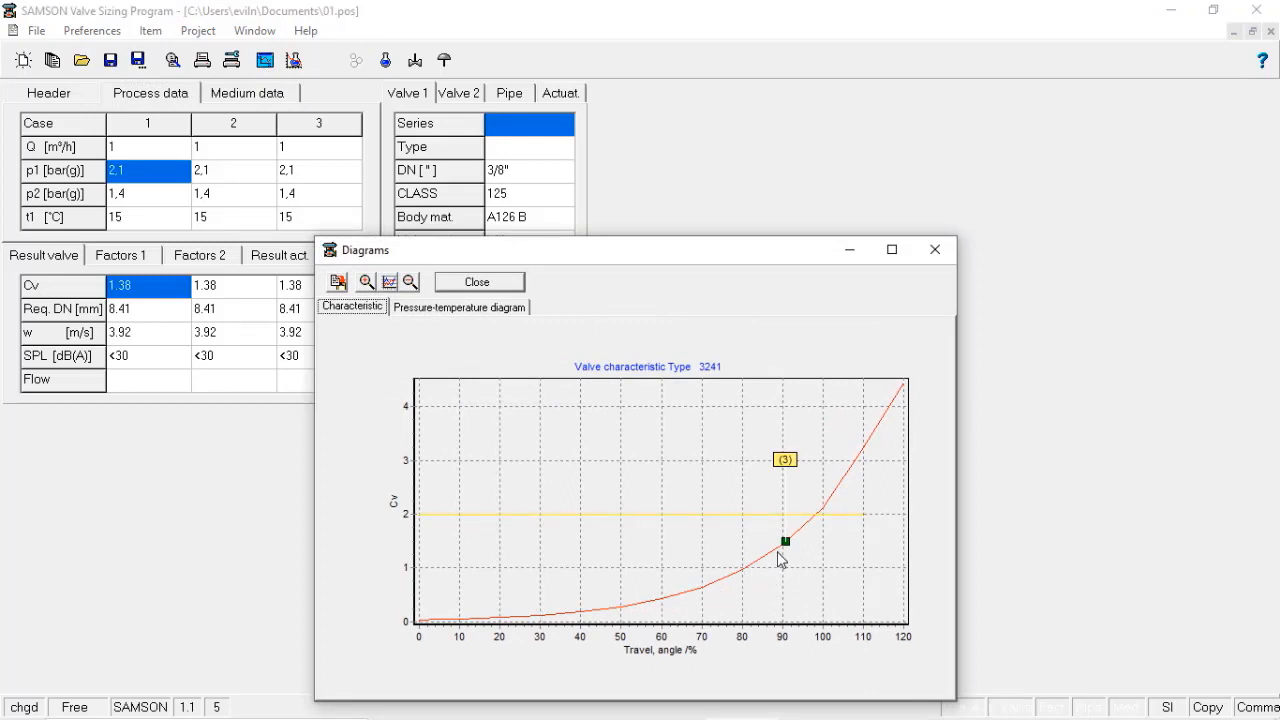
mouse_move(790, 572)
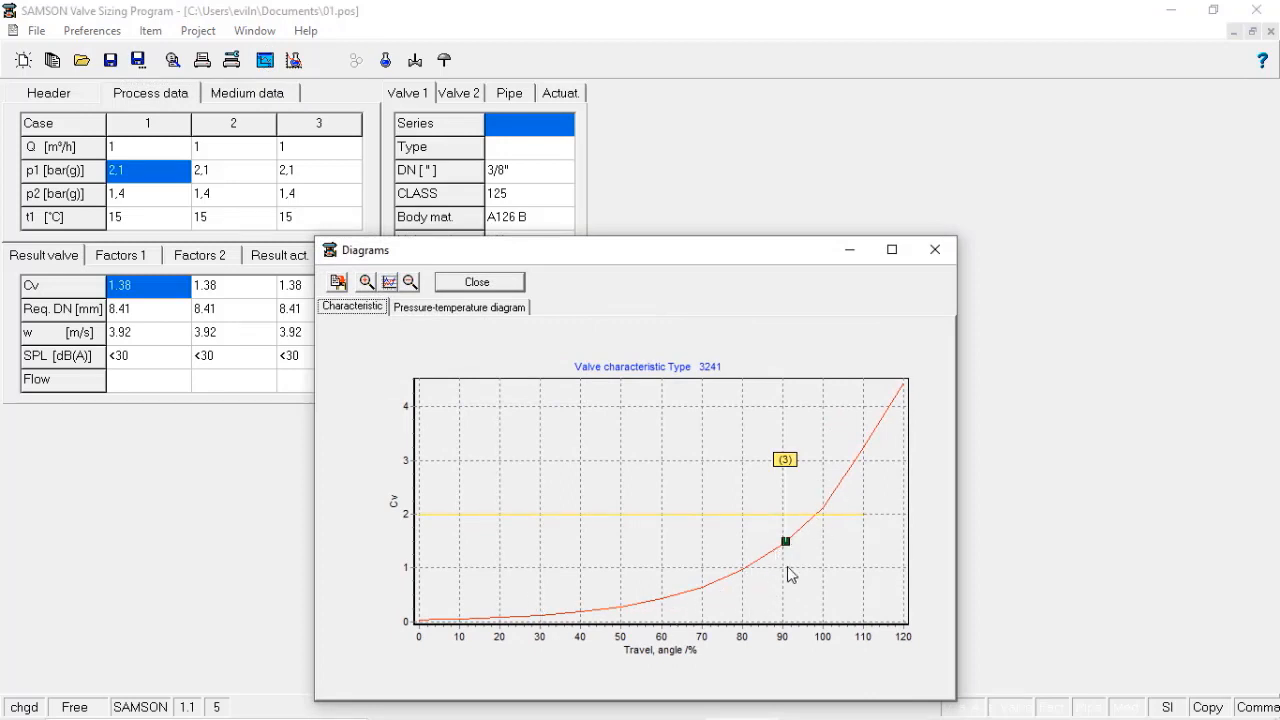
mouse_move(778, 636)
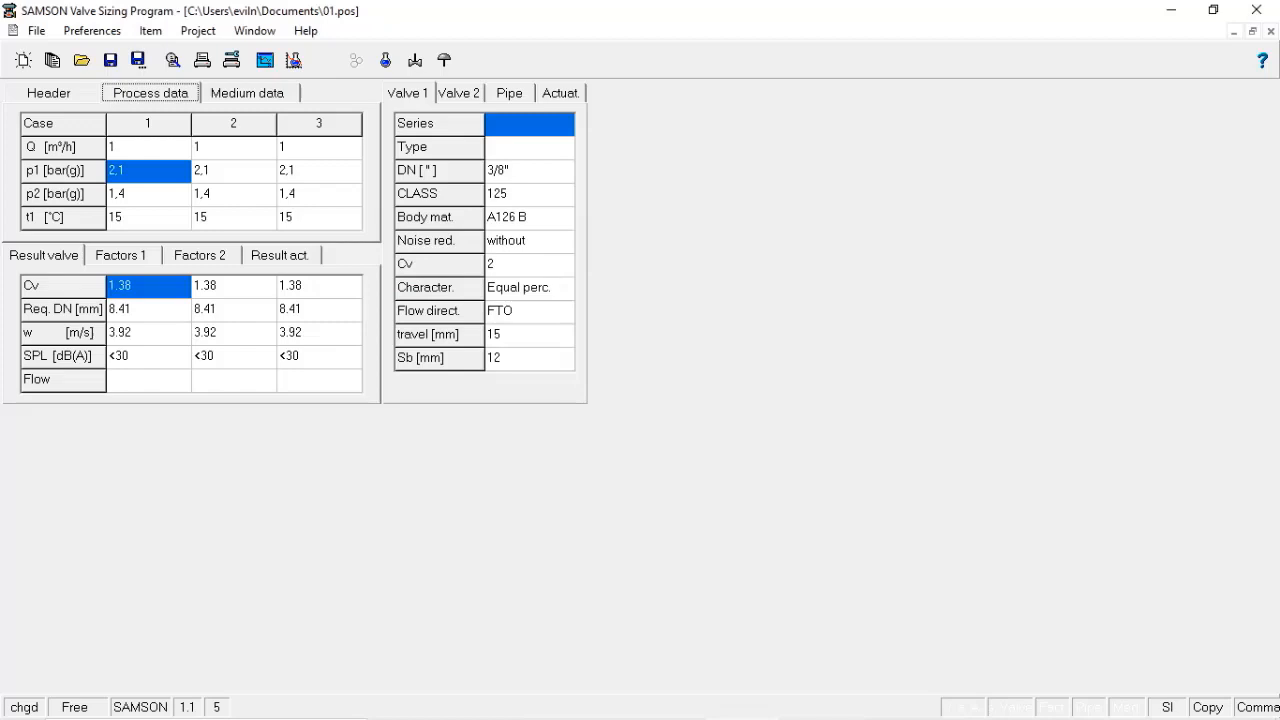
click(48, 92)
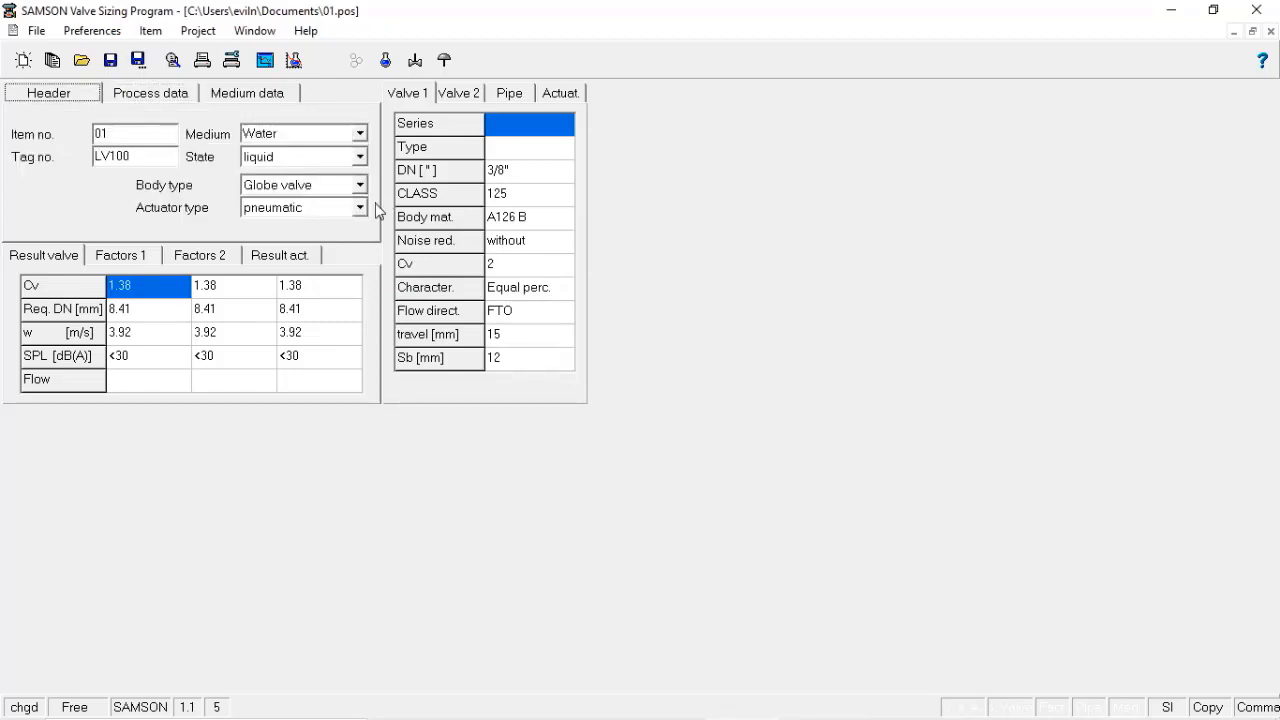
mouse_move(348, 190)
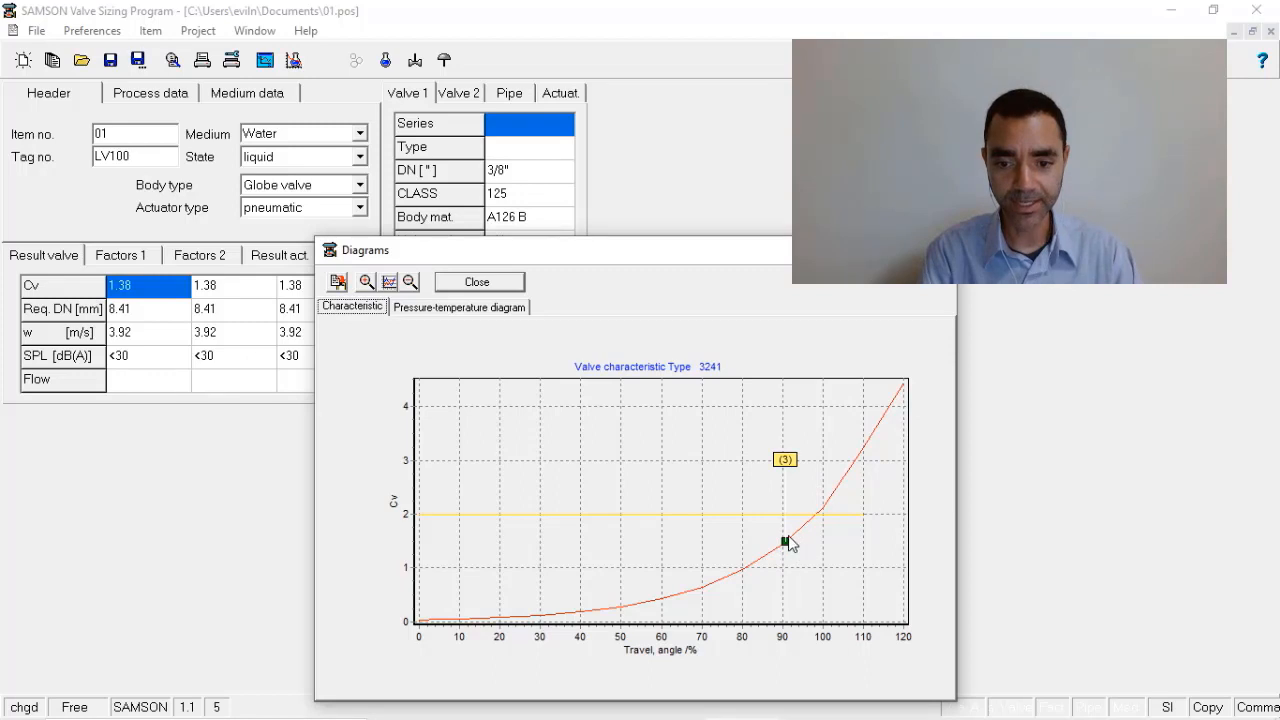
mouse_move(538, 628)
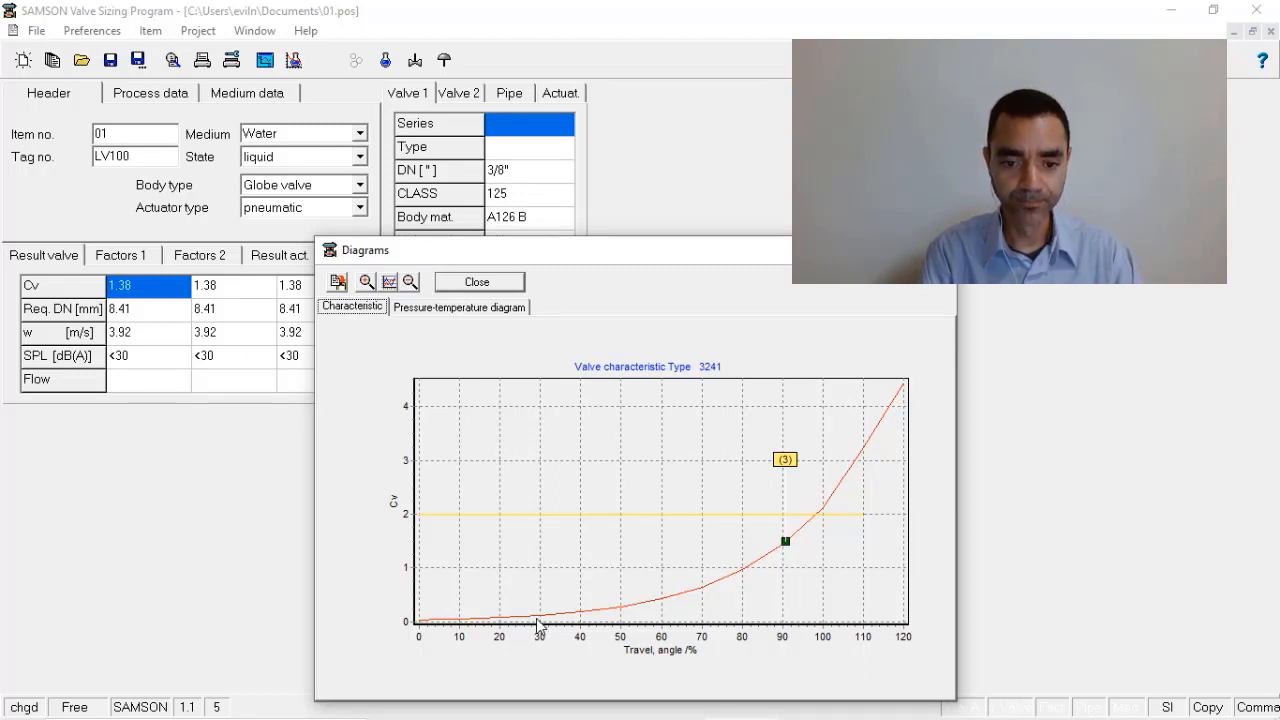
mouse_move(768, 548)
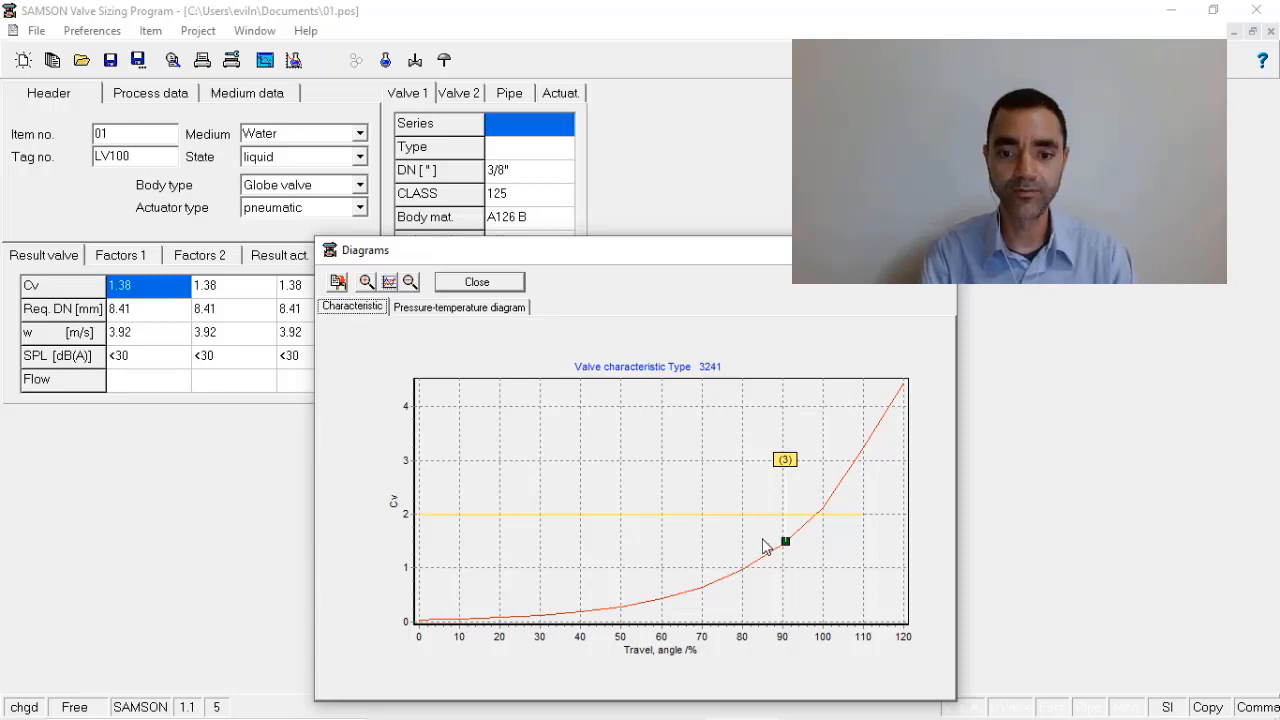
- Move the characteristic diagram window aside to reach the Valve 1 table
drag(364, 248, 664, 192)
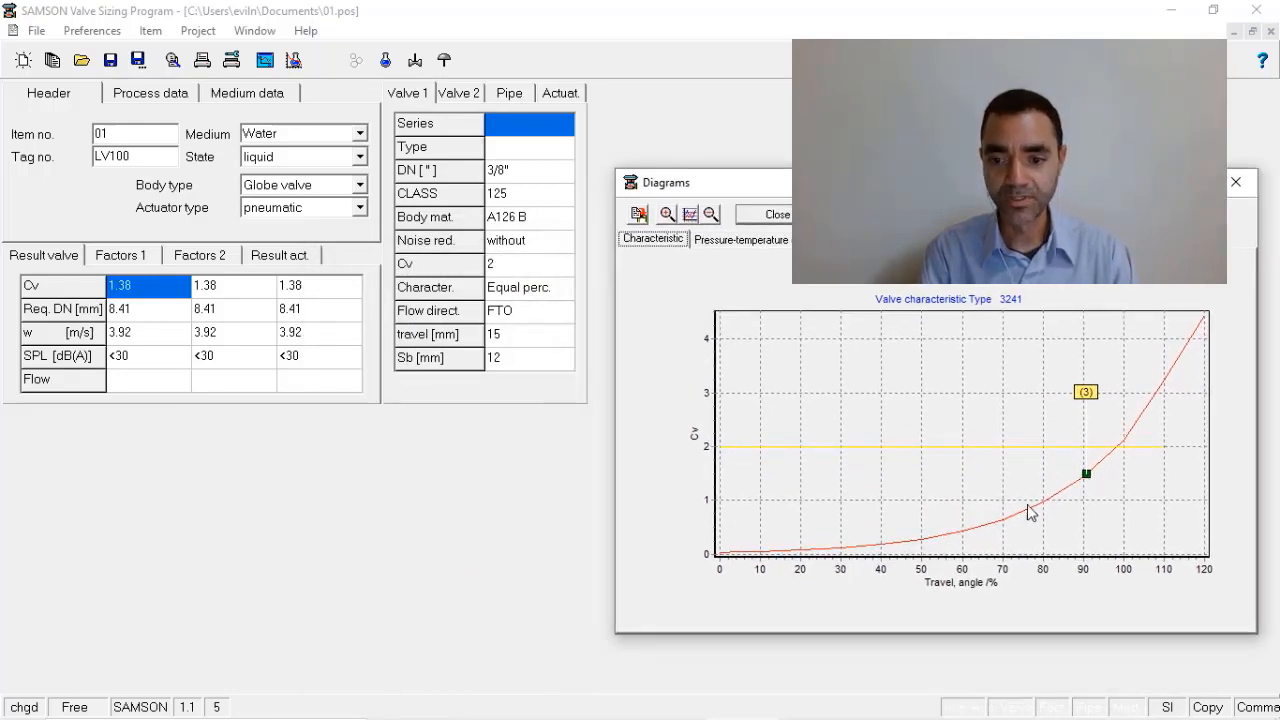
mouse_move(976, 530)
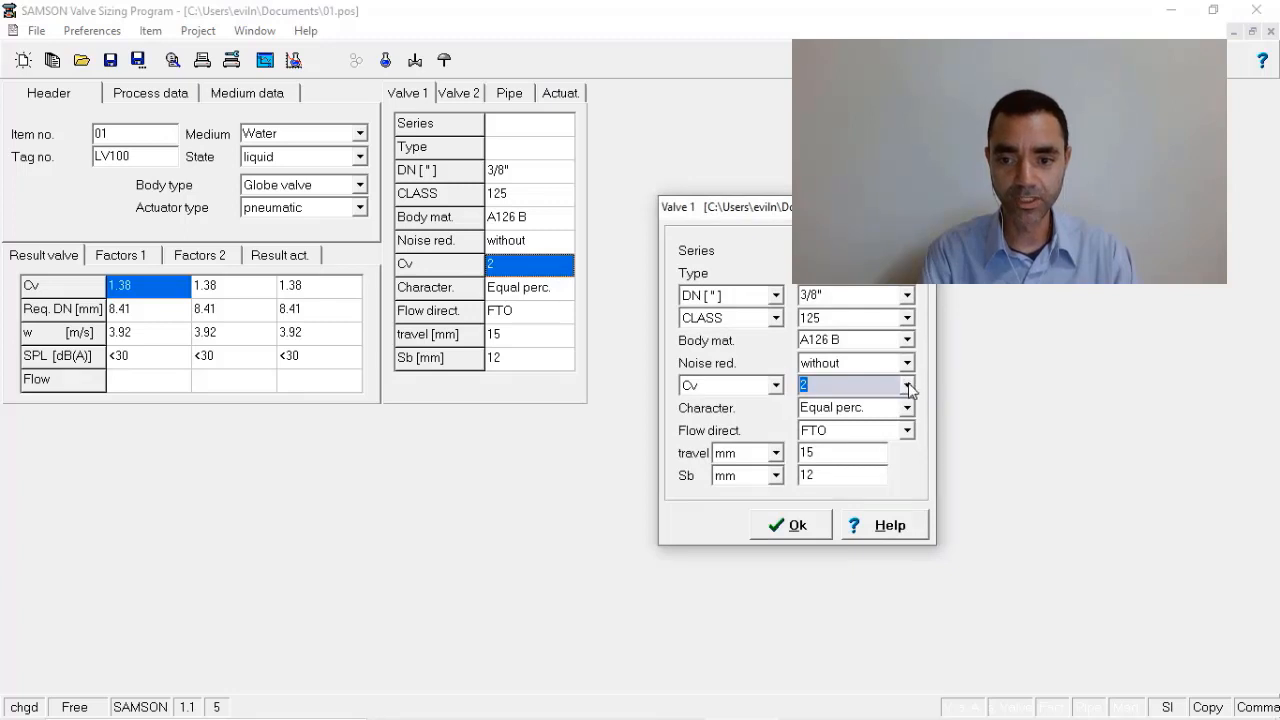
- Set Valve 1 Cv to 5 and retain the user-entered Cv and nominal size, giving ½" at 1.57 m/s
click(906, 384)
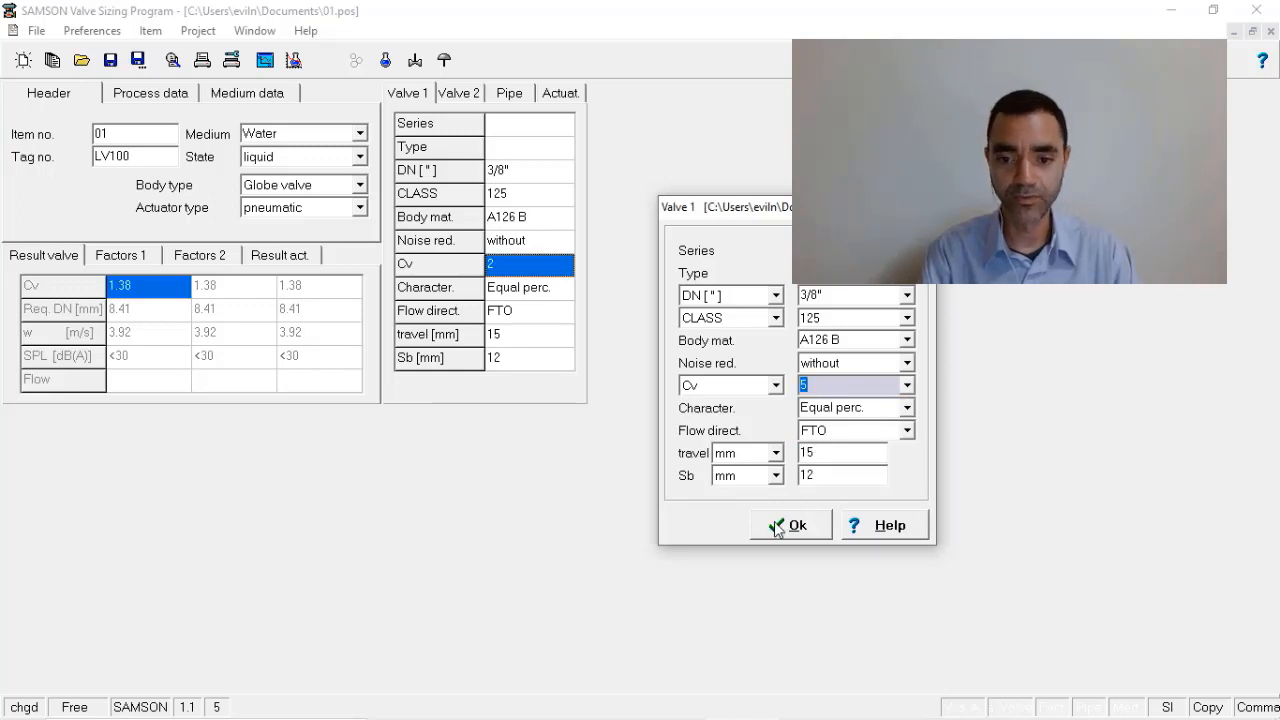
click(790, 524)
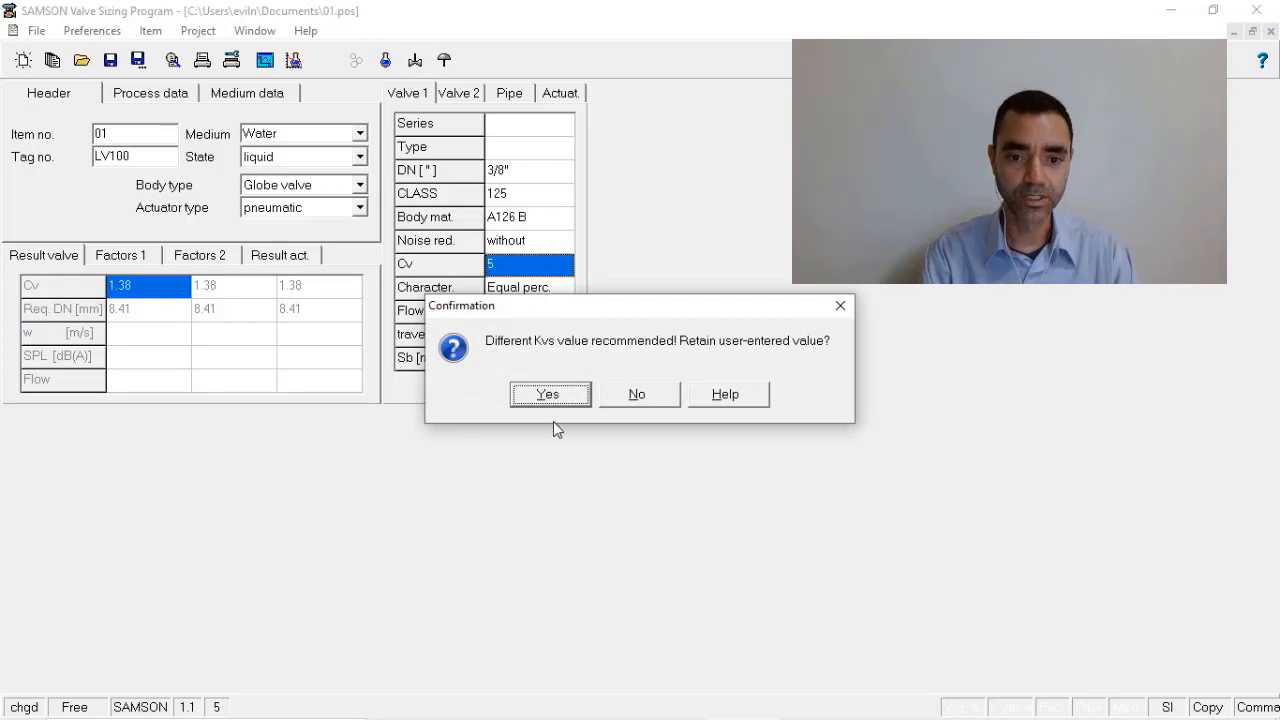
click(548, 392)
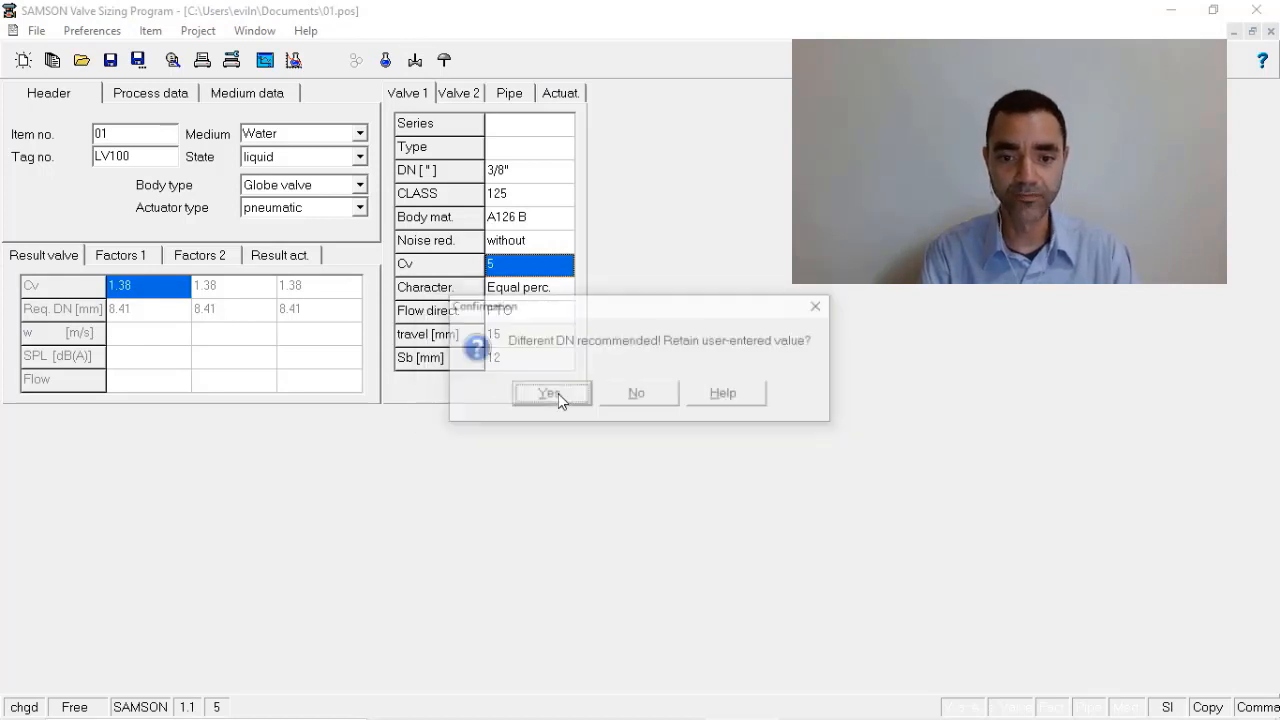
click(548, 392)
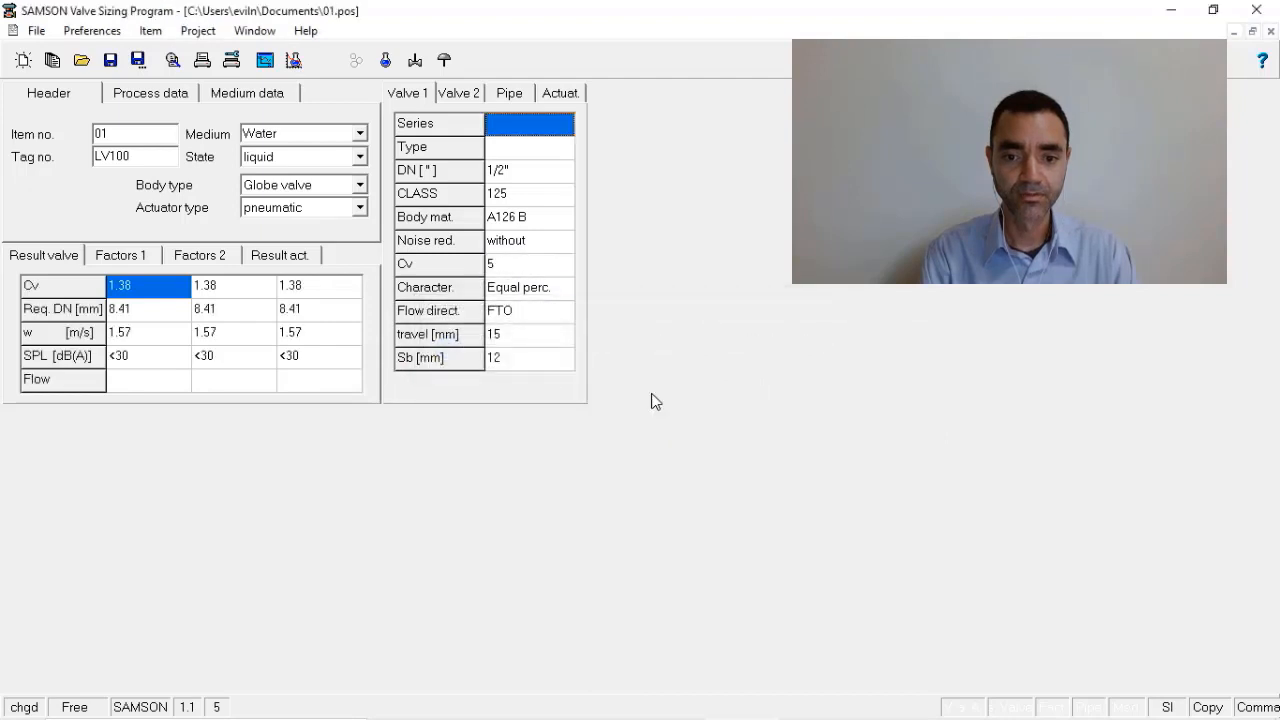
mouse_move(480, 156)
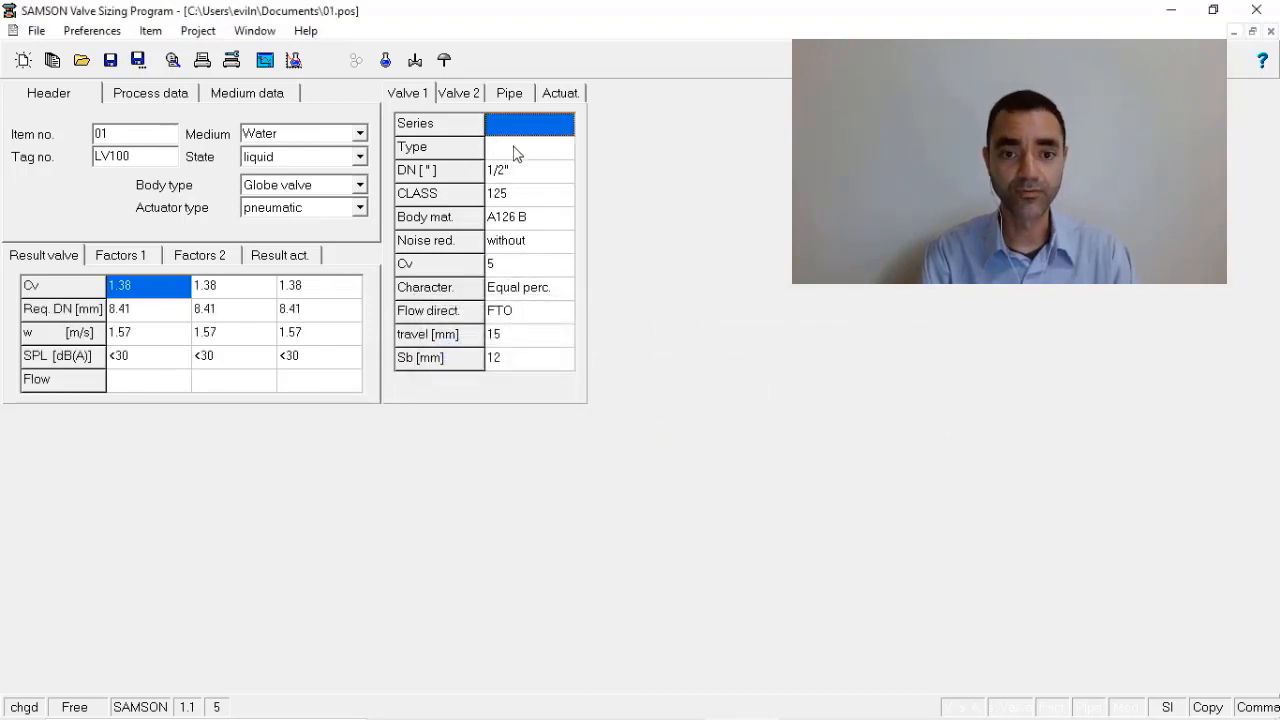
mouse_move(528, 172)
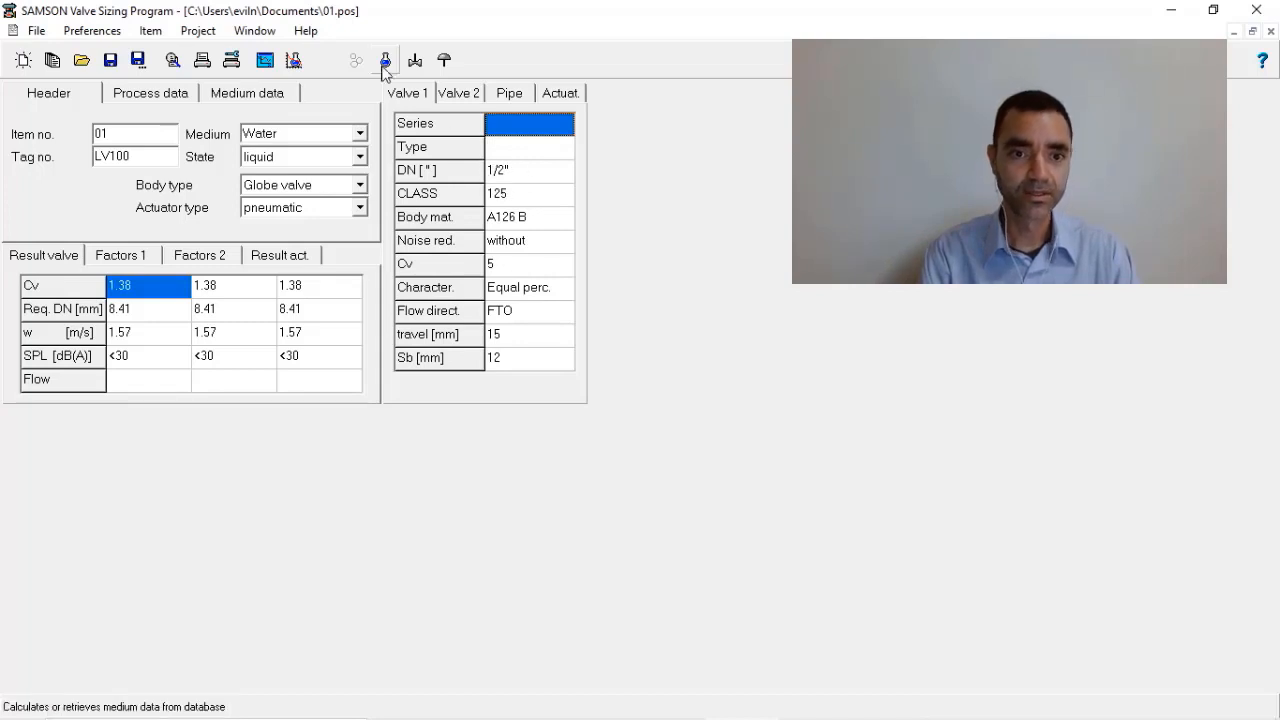
- Show the type 3241 characteristic diagram with the Cv 5 operating point near 65% travel
click(384, 60)
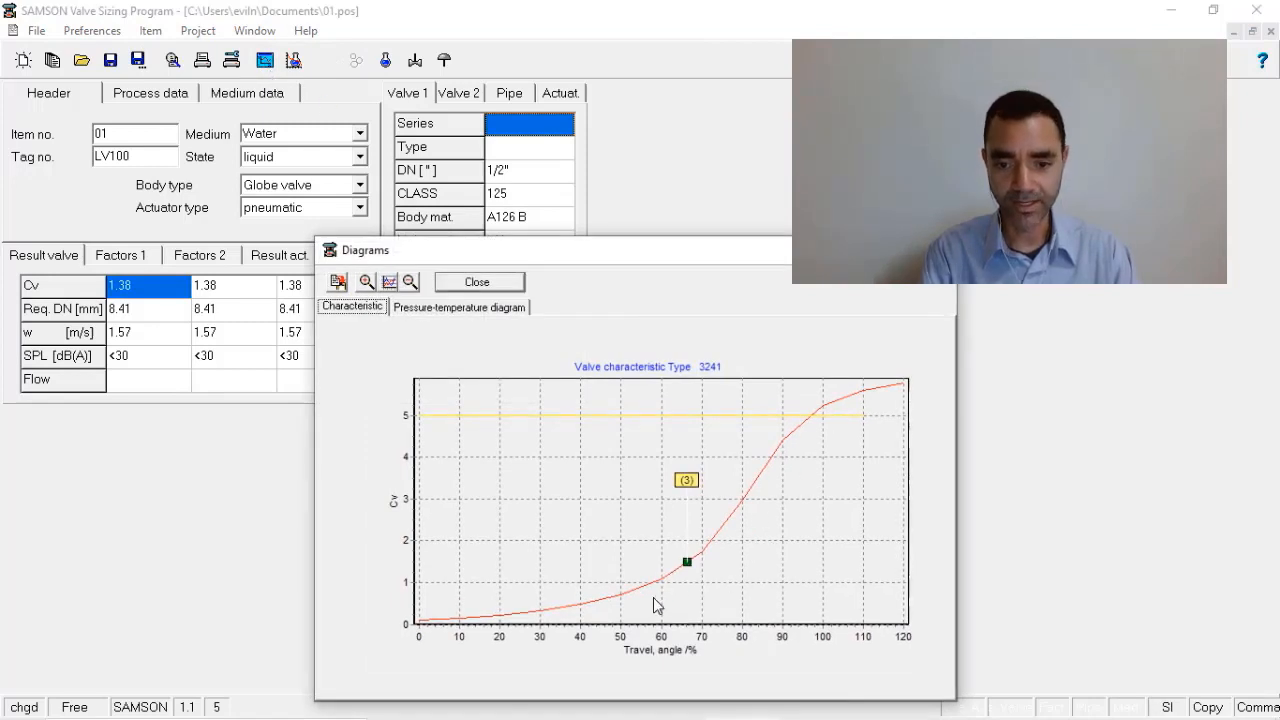
mouse_move(688, 572)
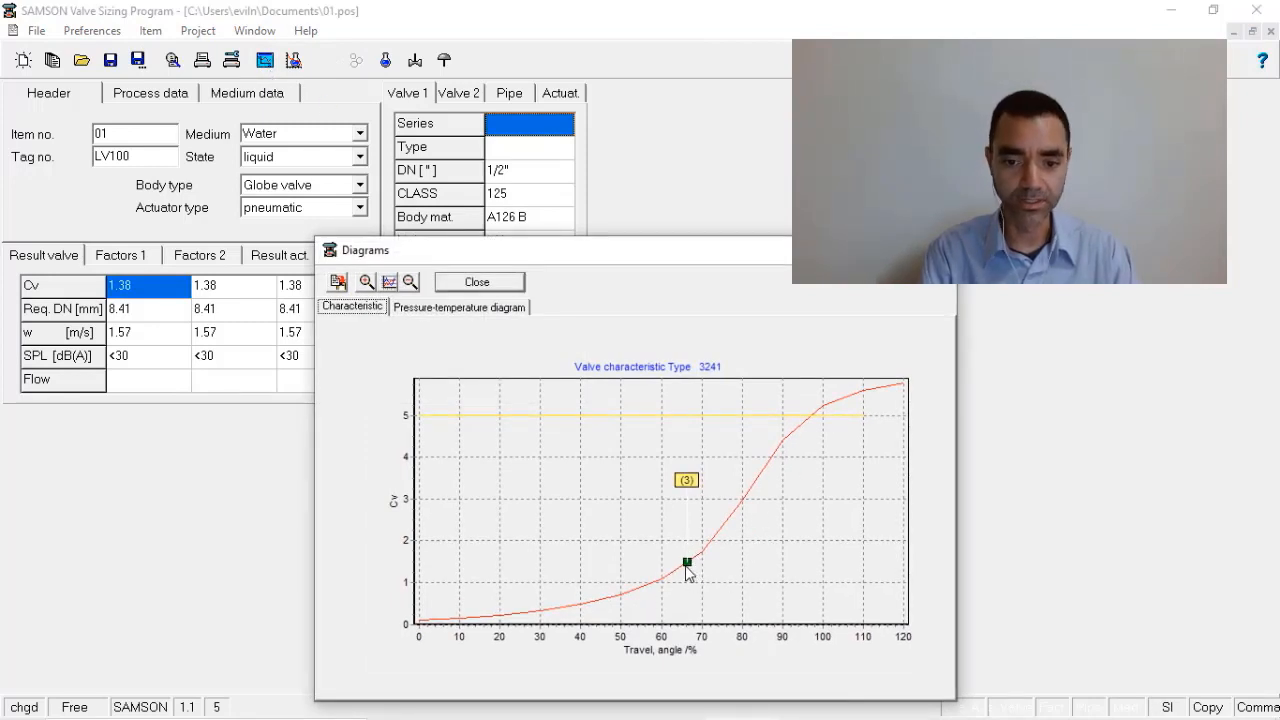
mouse_move(724, 564)
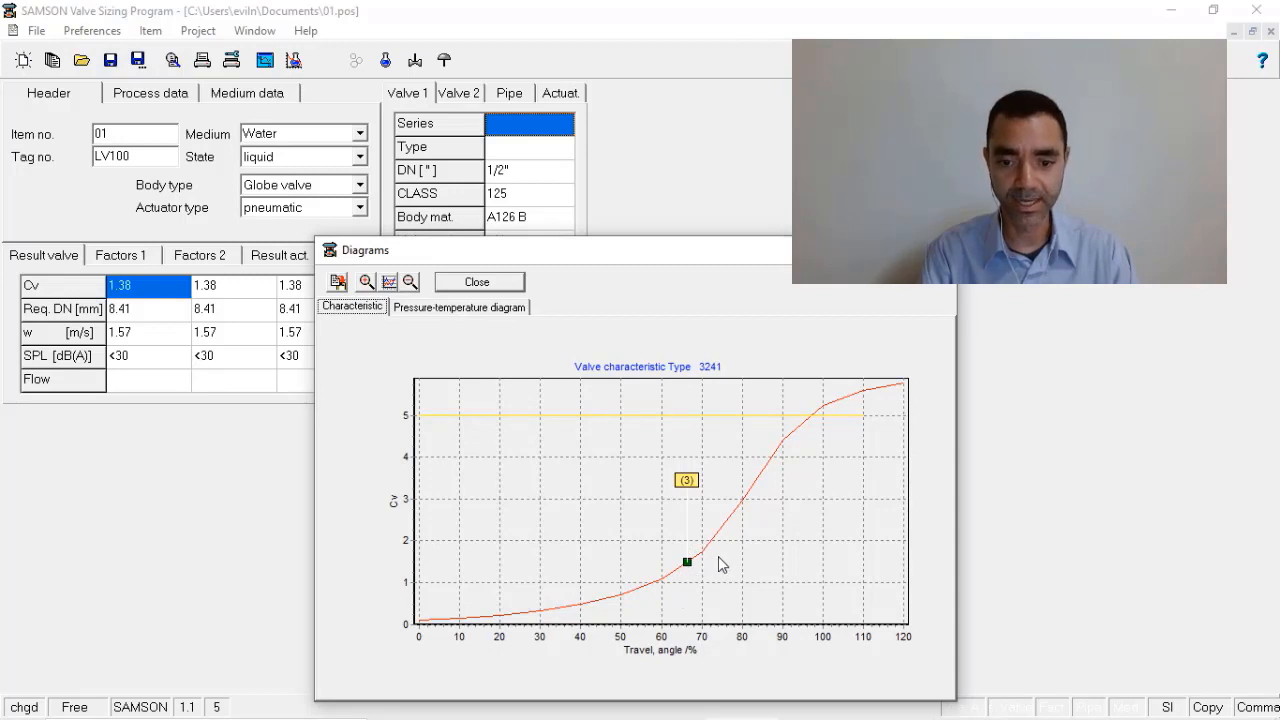
mouse_move(690, 576)
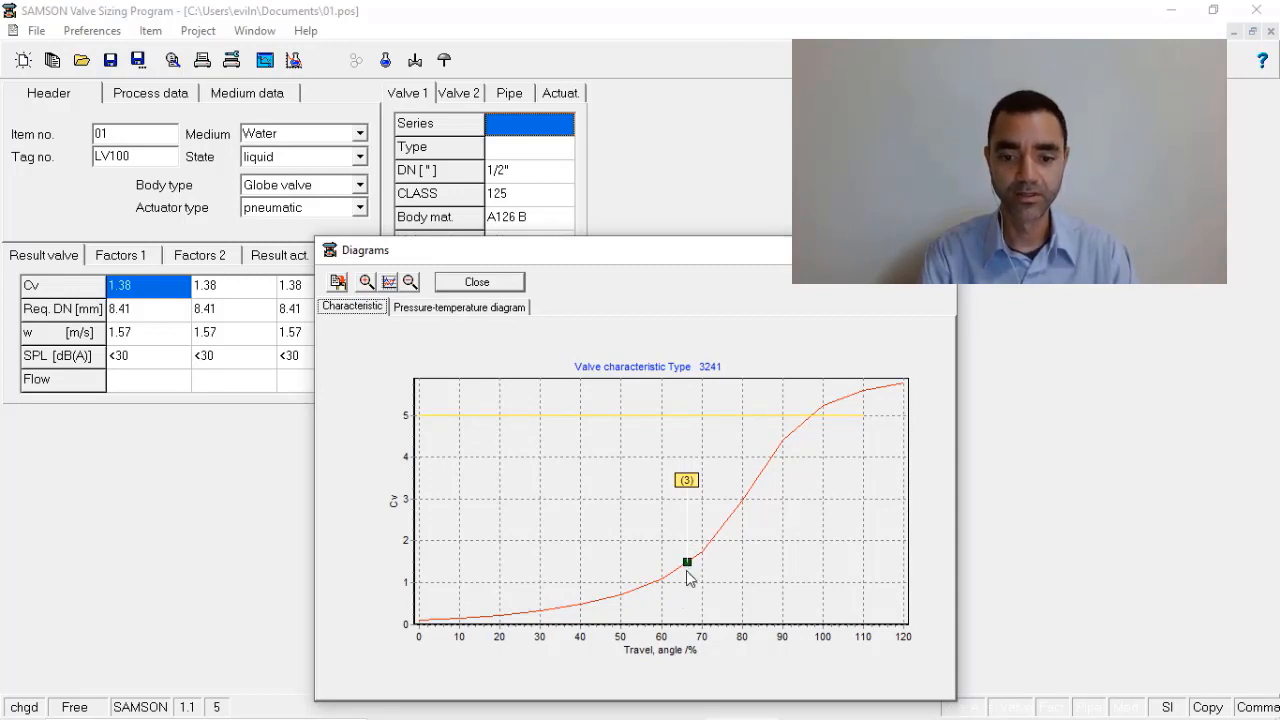